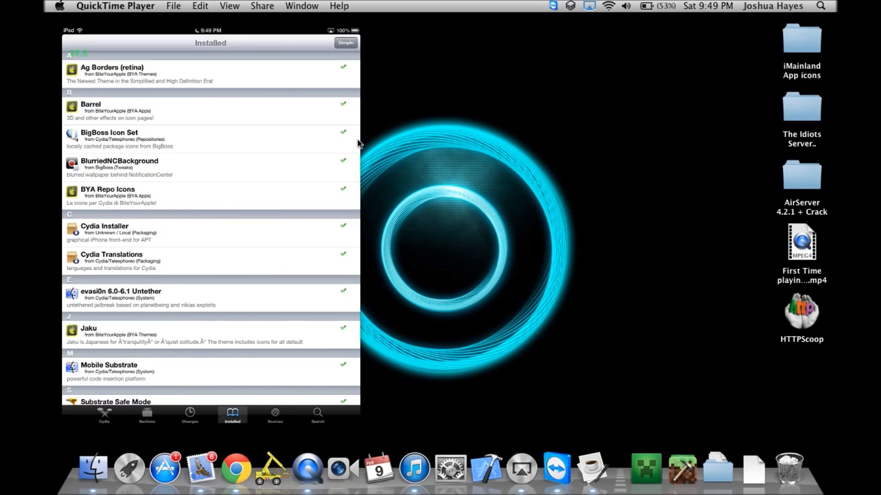
# Step: View Cydia's home page and package sources list, then exit Cydia on the iPad
pyautogui.click(104, 414)
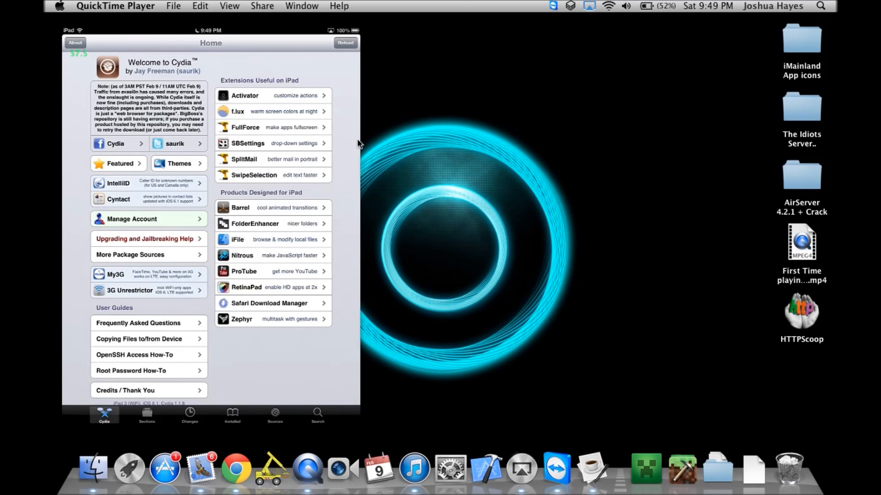
pyautogui.click(274, 414)
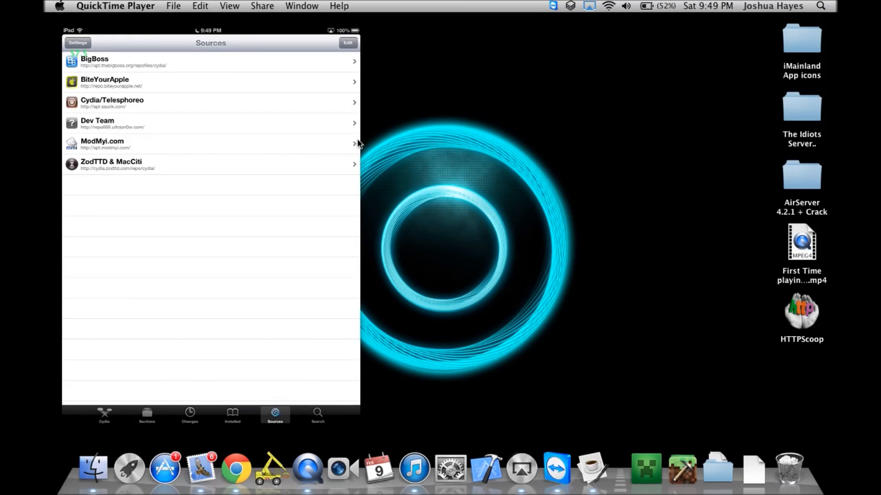
pyautogui.click(103, 415)
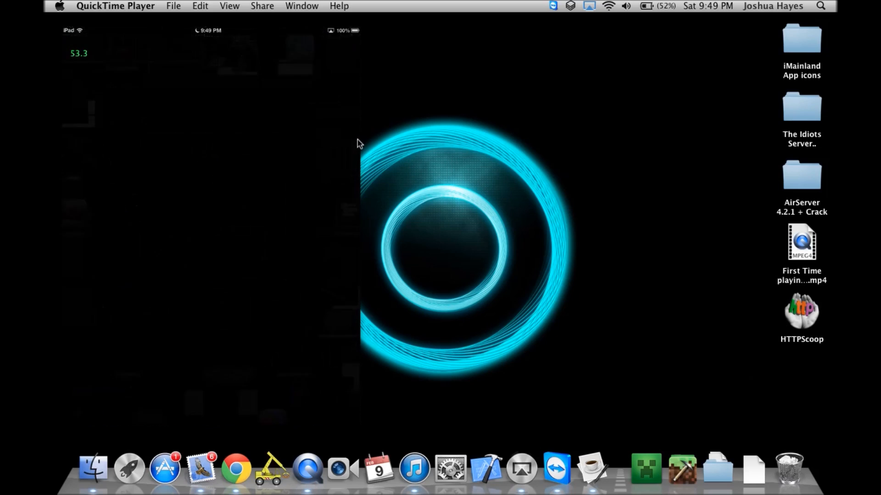
# Step: Show Barrel's page-transition mode list with Carousel checked in iPad Settings
pyautogui.click(76, 42)
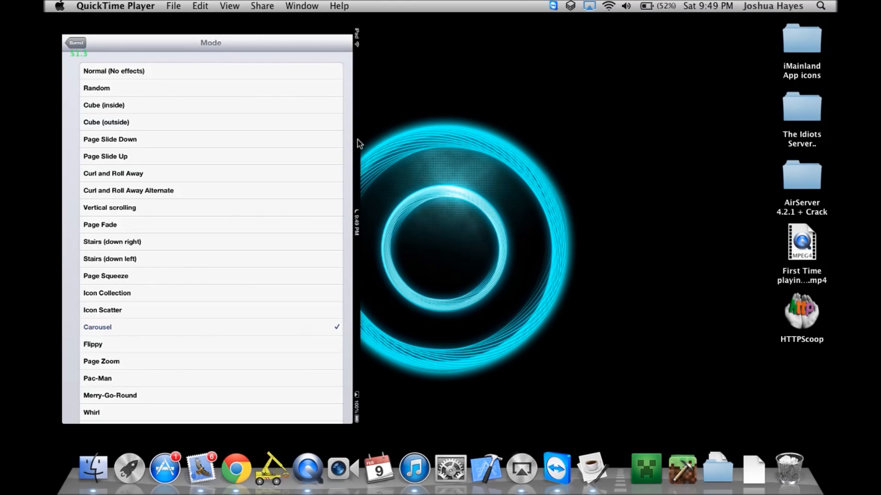
pyautogui.click(113, 173)
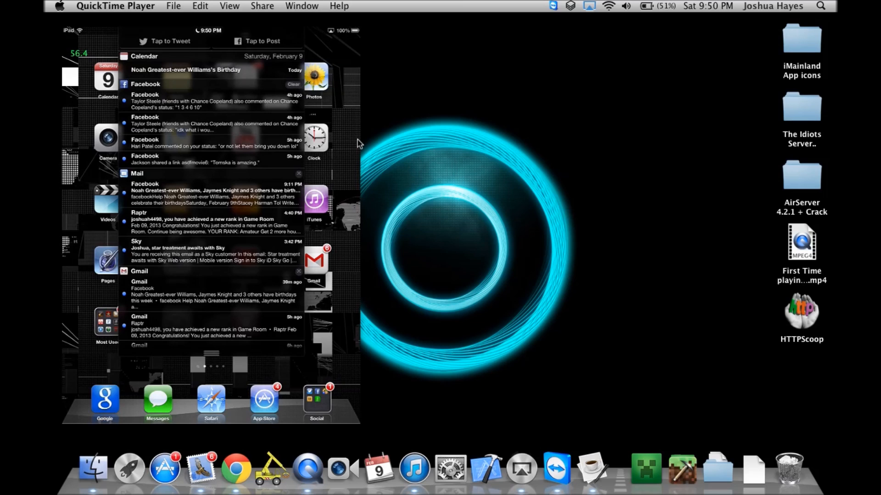
# Step: Dismiss the notification centre to reveal the Jaku-themed home screen
pyautogui.click(293, 84)
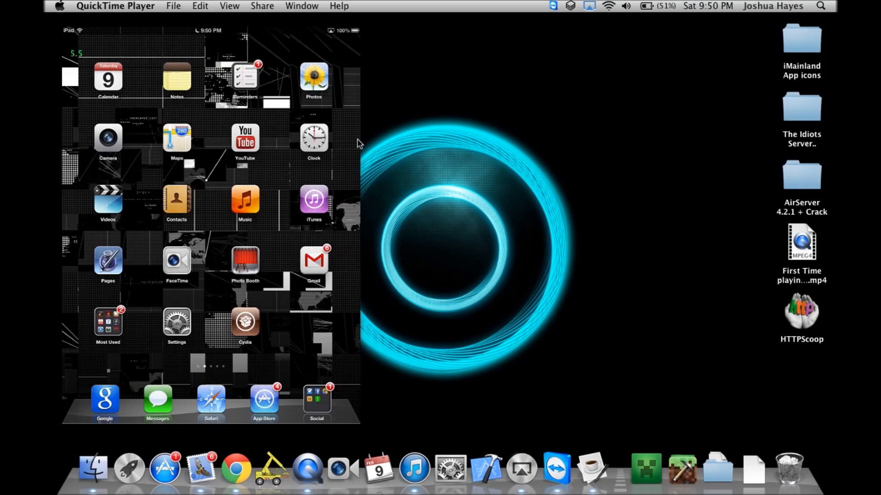
# Step: Launch WinterBoard from the second home page and review its theme list with the Jaku entries
pyautogui.hscroll(-3)
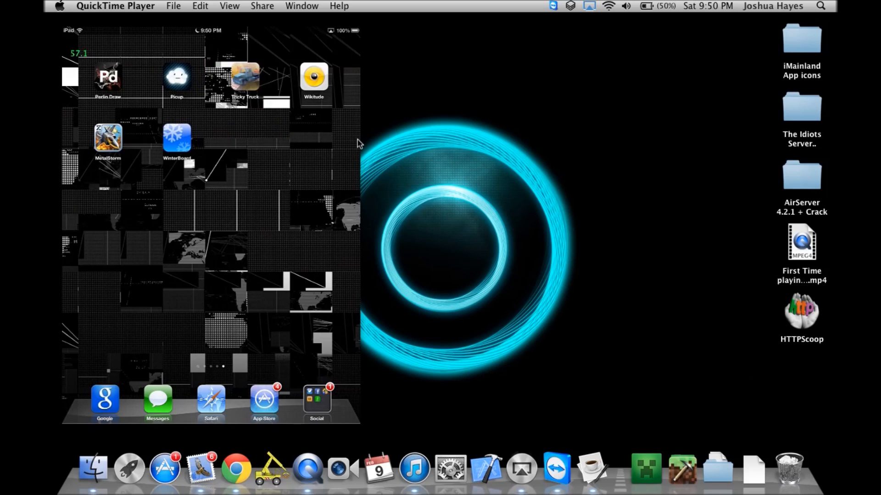
pyautogui.click(176, 137)
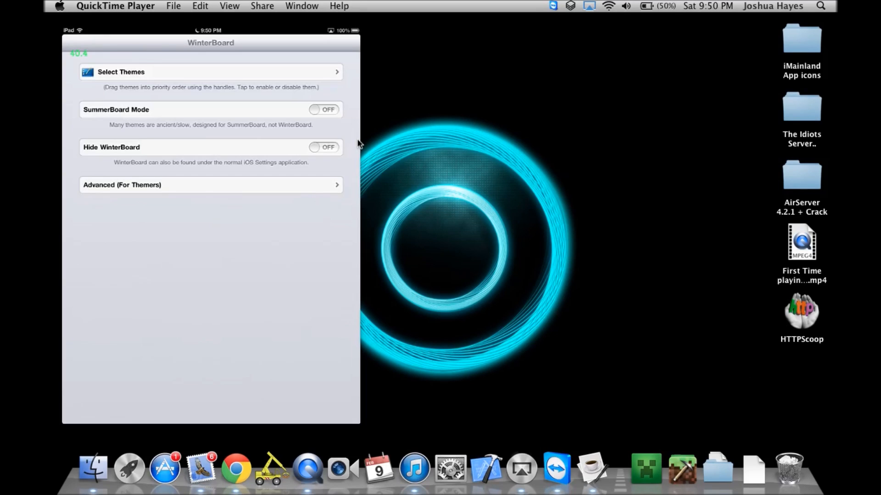
pyautogui.click(211, 71)
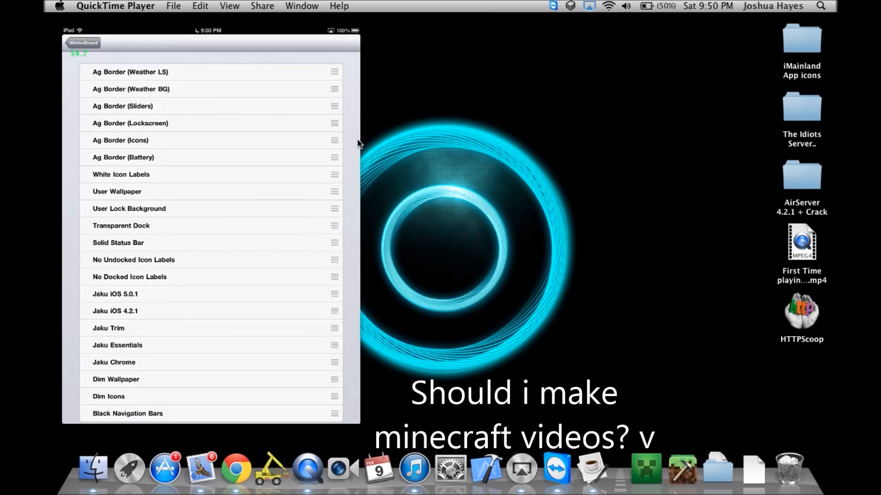
pyautogui.click(83, 43)
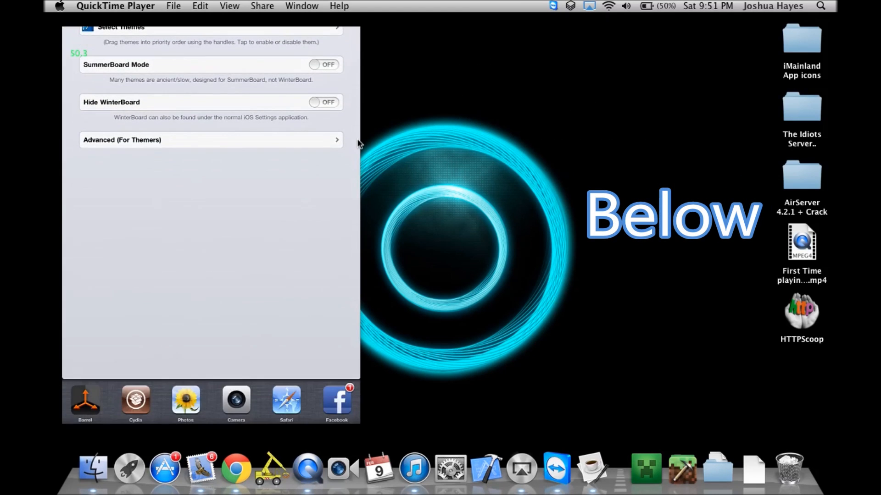
pyautogui.click(249, 400)
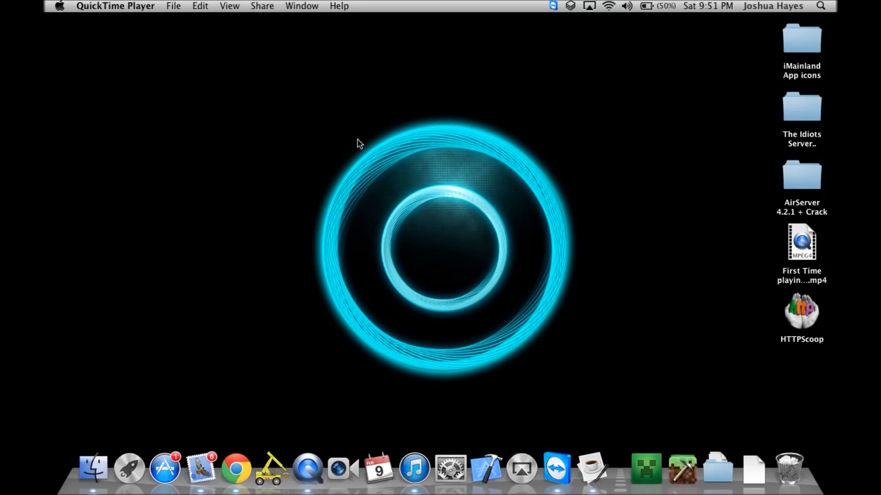
# Step: Bring up AirServer's options from its Dock icon after the mirror closed
pyautogui.click(589, 7)
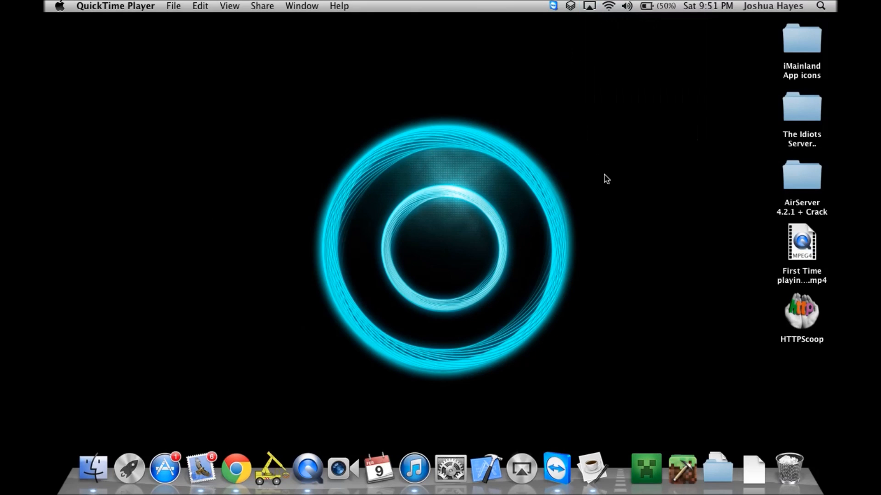
pyautogui.click(588, 7)
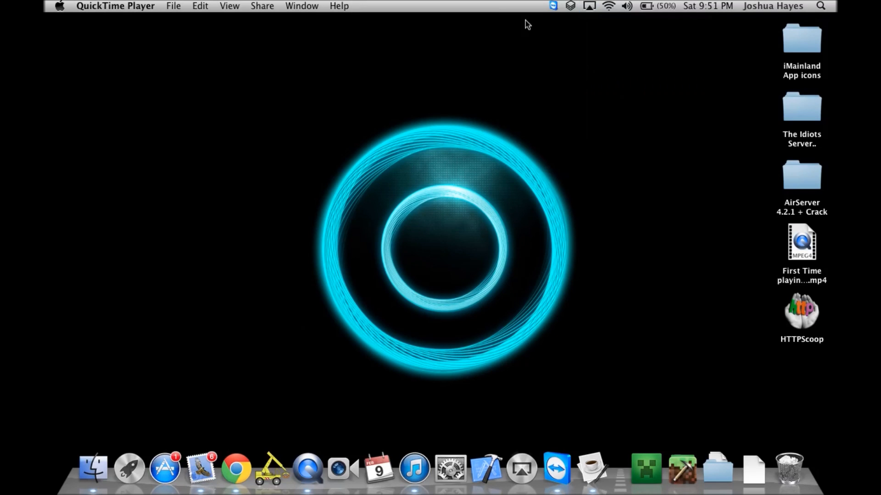
pyautogui.moveTo(337, 174)
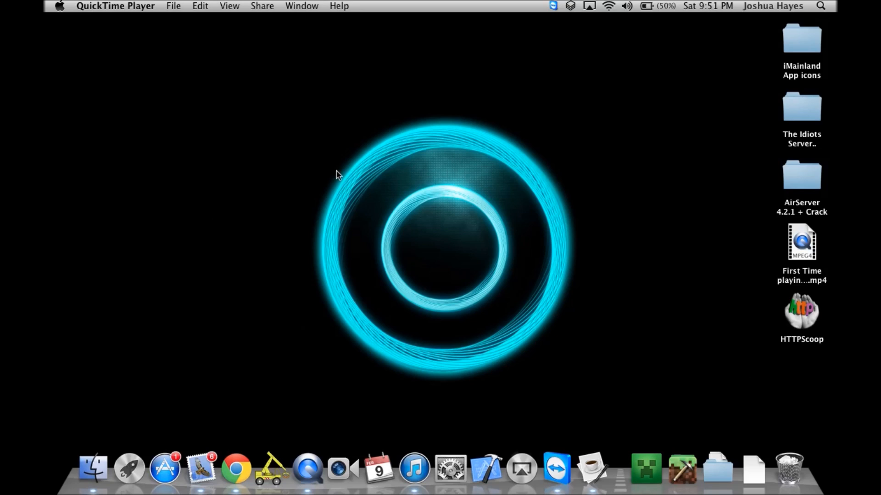
pyautogui.click(589, 5)
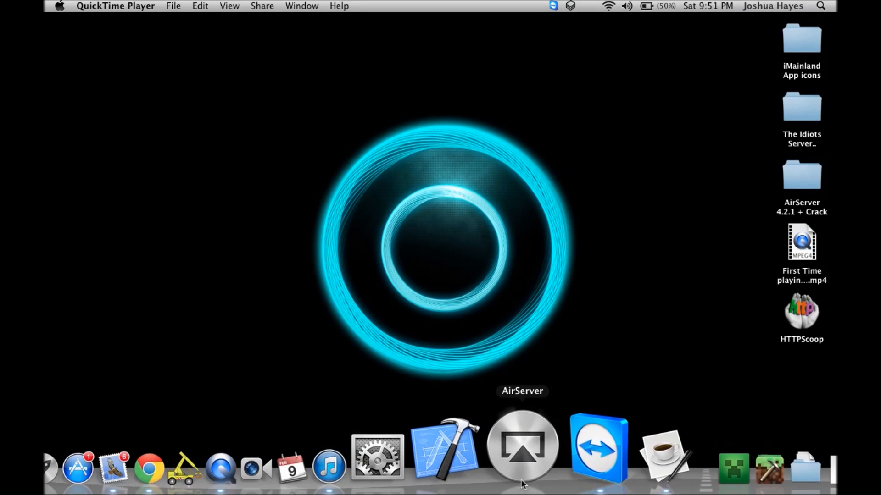
pyautogui.rightClick(706, 452)
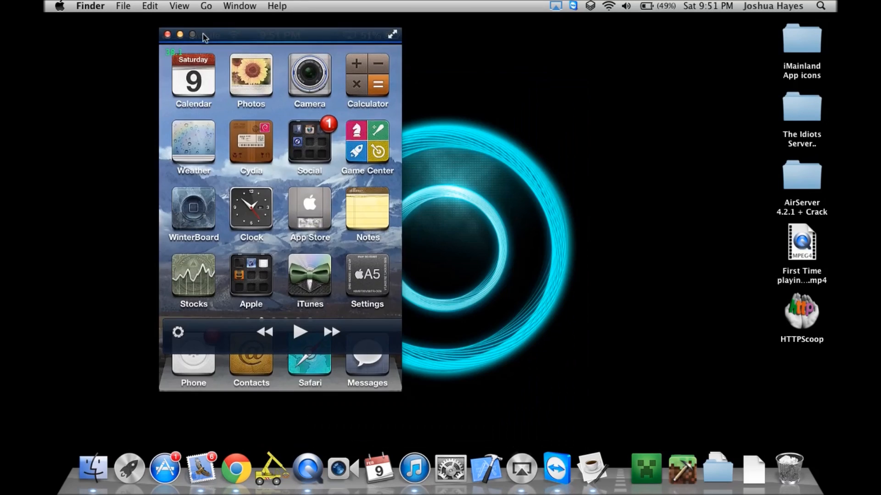
# Step: Move the iPhone mirror window toward the left of the desktop
pyautogui.moveTo(280, 35); pyautogui.dragTo(194, 37)
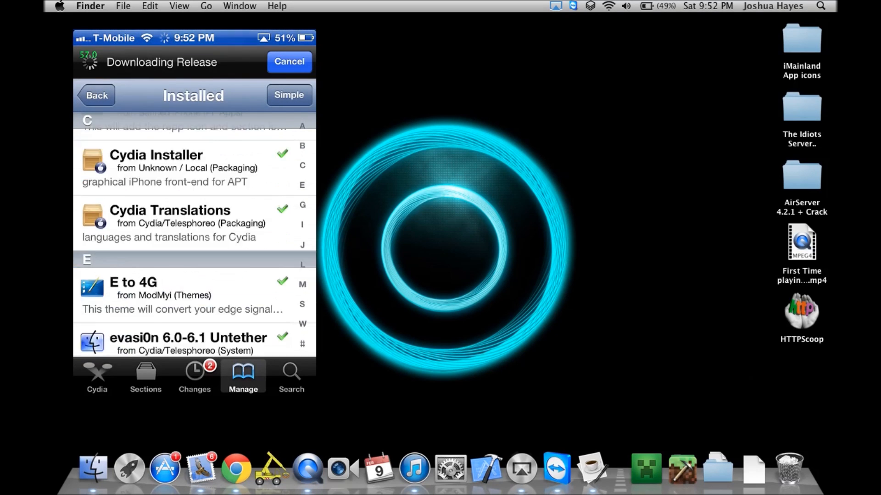
# Step: Scroll Cydia's installed list to Jaku and view its version 1.4.5 package details
pyautogui.scroll(-3)
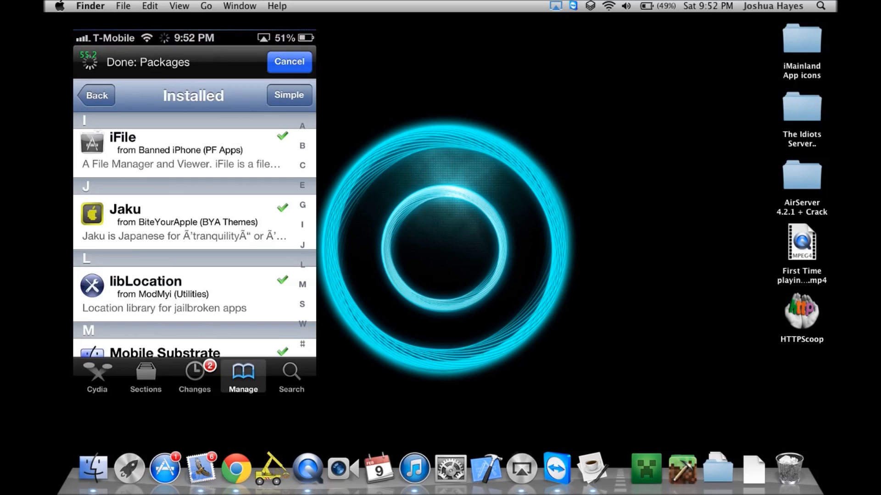
pyautogui.click(288, 62)
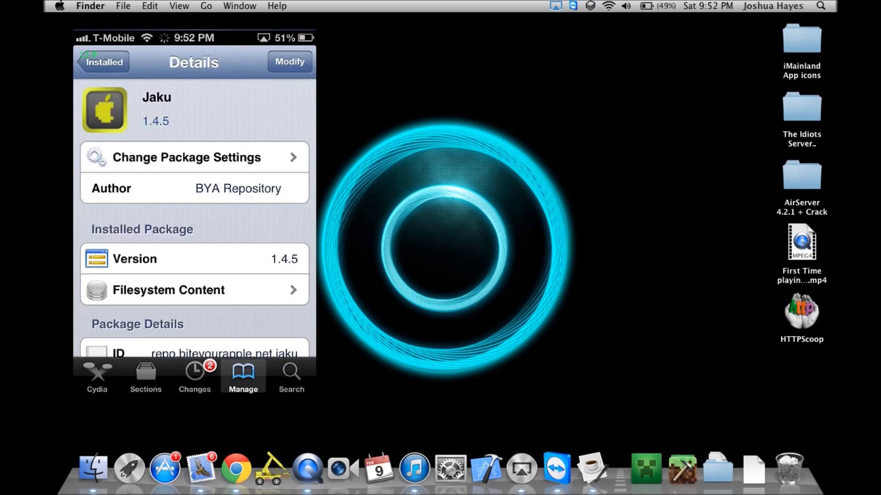
pyautogui.scroll(-3)
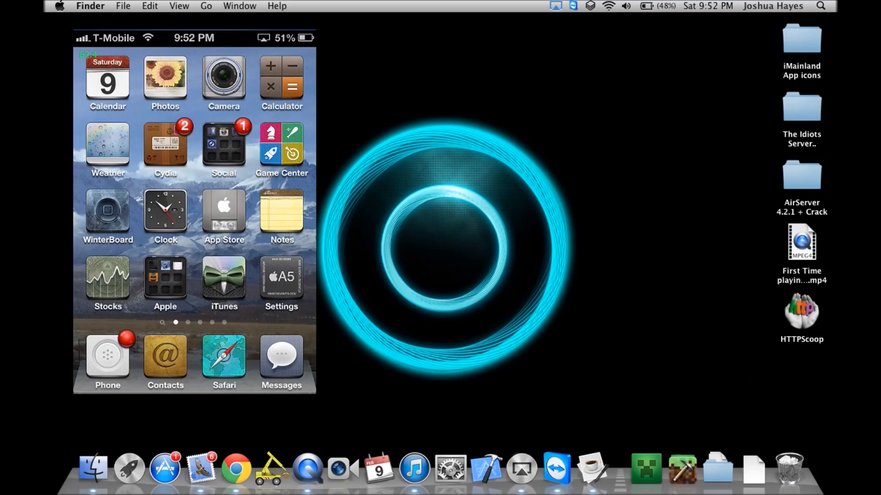
# Step: Browse the second home page and notification centre, ending on the full-screen scientific Calculator
pyautogui.click(164, 275)
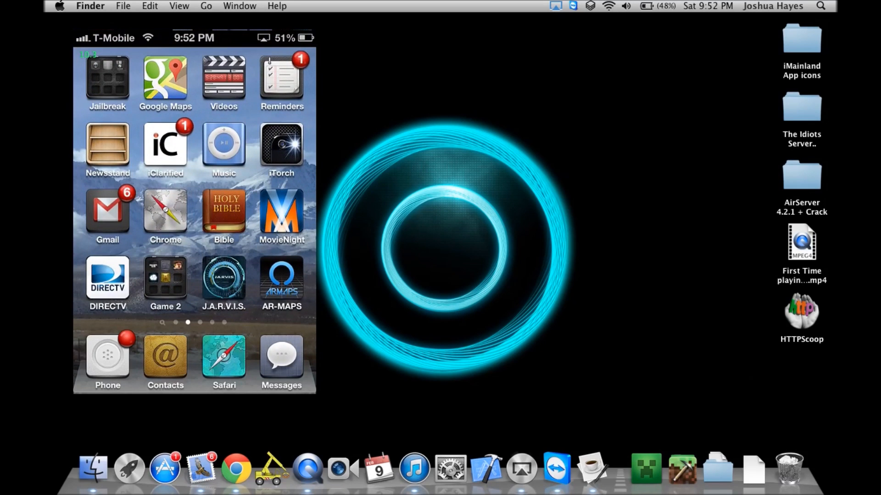
pyautogui.click(107, 79)
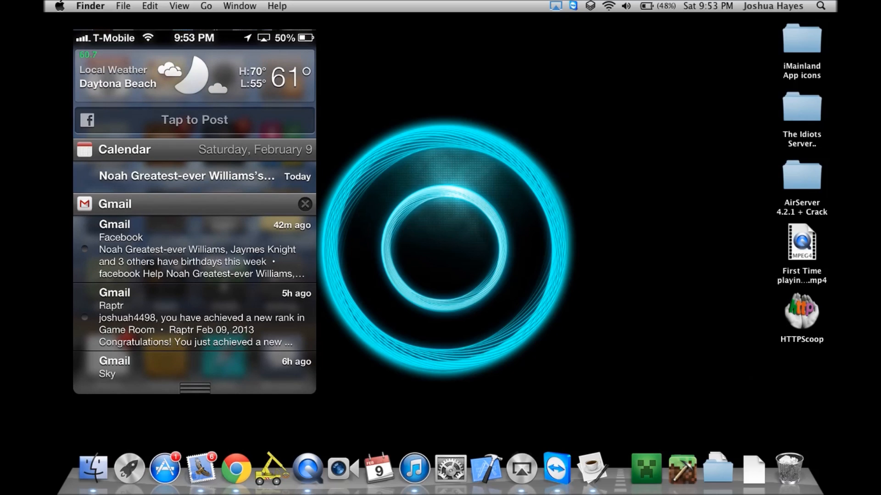
pyautogui.scroll(-3)
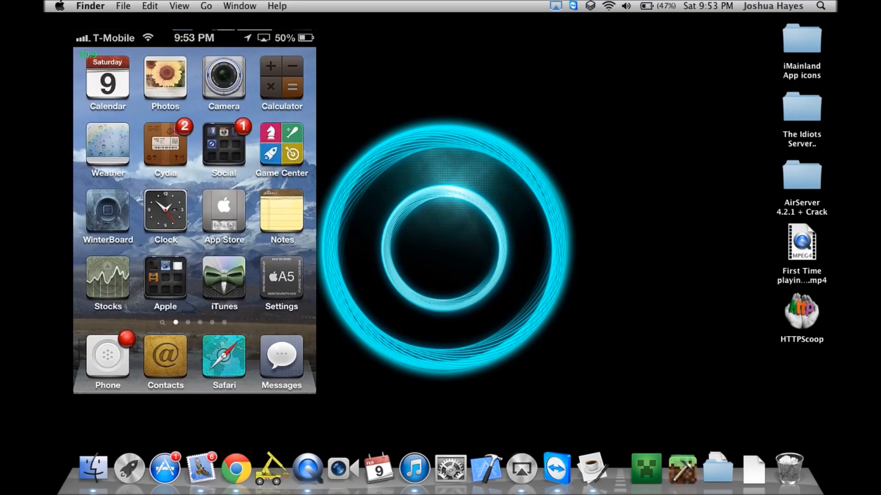
pyautogui.click(281, 79)
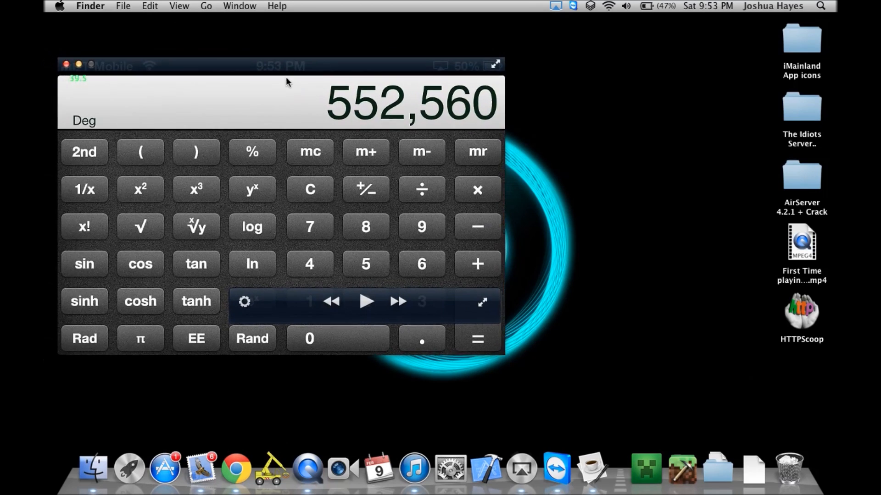
# Step: Enlarge the mirror, then set the calculator showing 778 to Rad with 2nd functions
pyautogui.moveTo(279, 66); pyautogui.dragTo(302, 63)
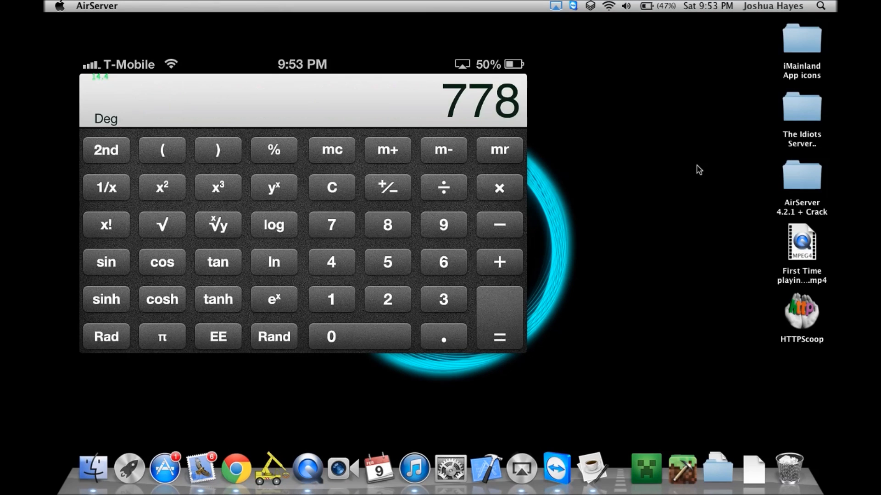
pyautogui.click(105, 150)
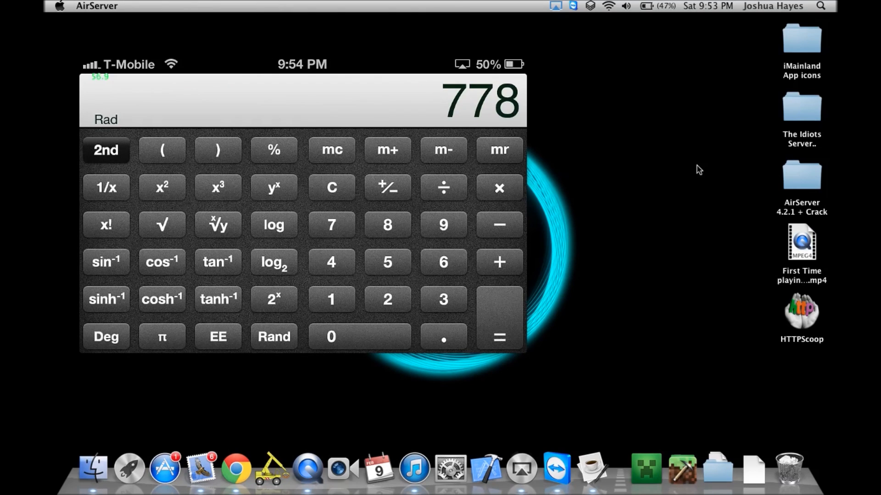
pyautogui.click(386, 223)
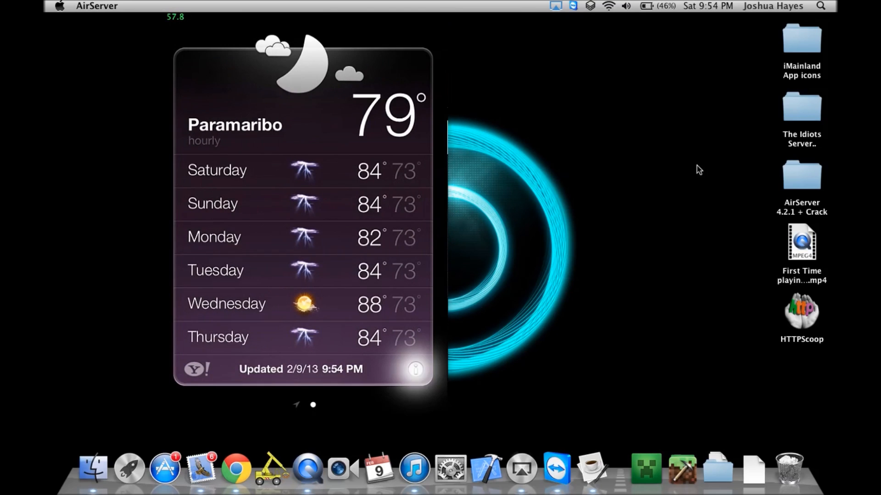
# Step: View the weather widget's city list with Paramaribo in Fahrenheit, then finish editing
pyautogui.click(415, 370)
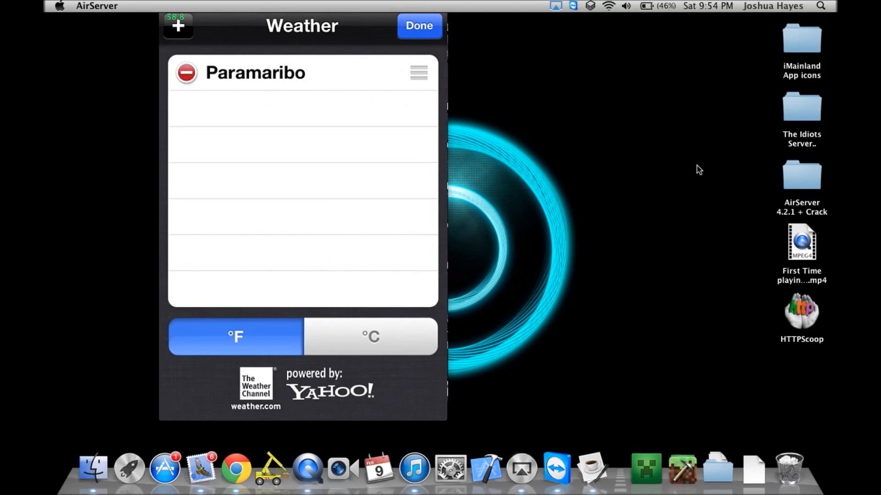
pyautogui.click(418, 25)
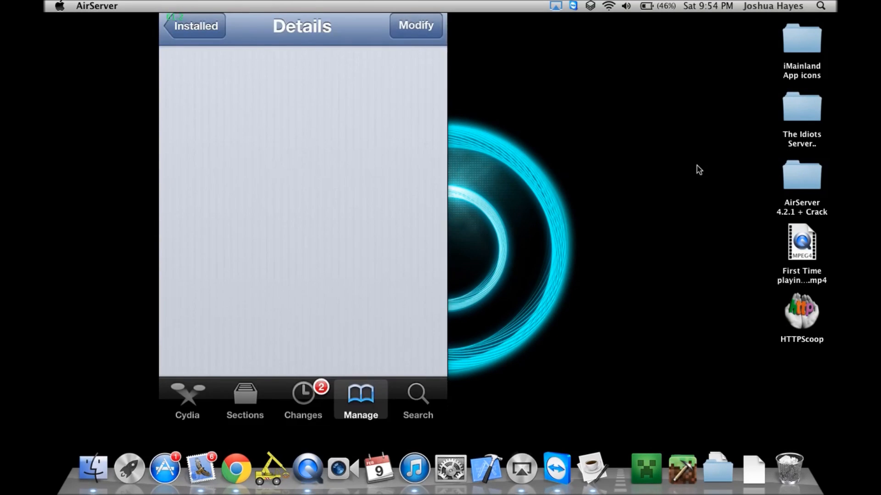
# Step: From Cydia's Changes list, queue both upgrades, confirm the install and restart SpringBoard when done
pyautogui.click(302, 399)
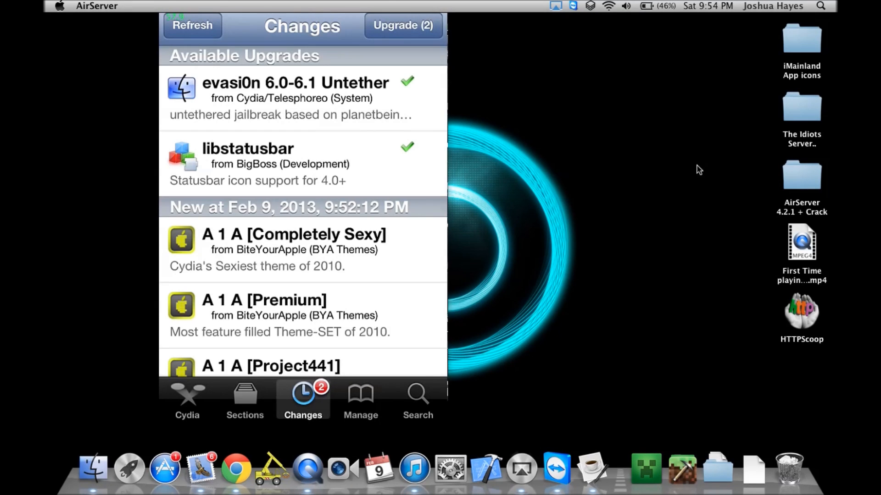
pyautogui.click(402, 26)
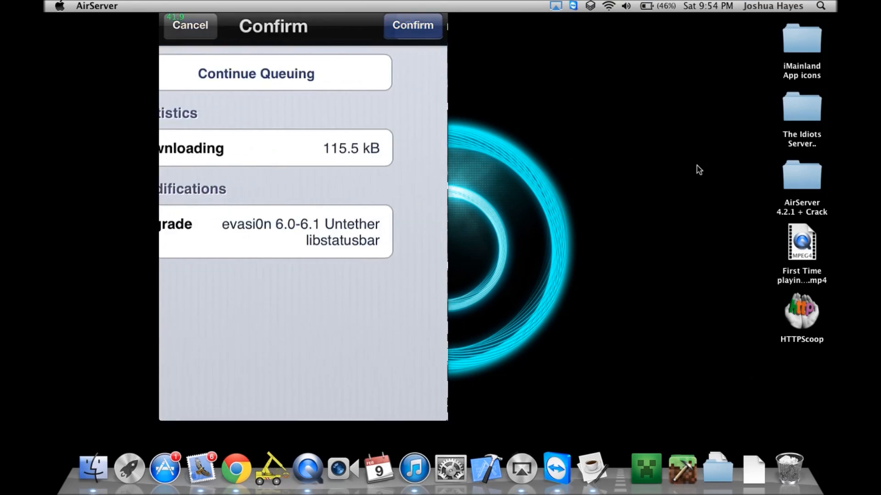
pyautogui.click(412, 26)
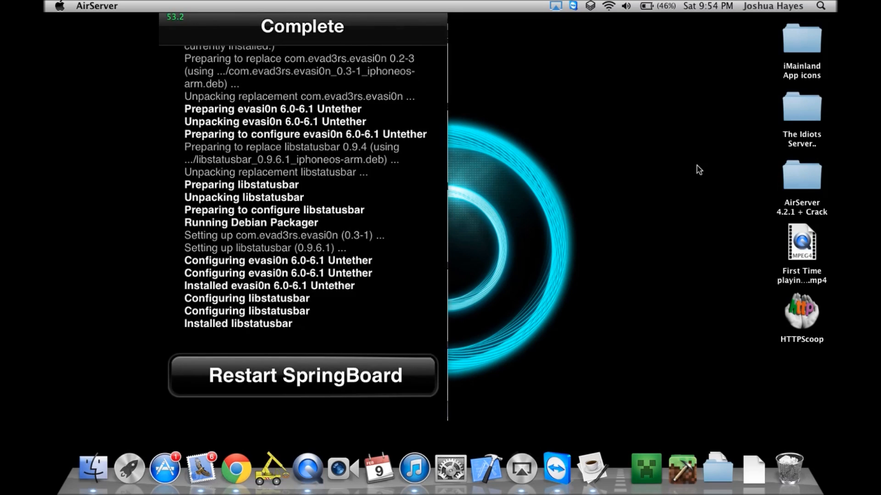
pyautogui.click(303, 375)
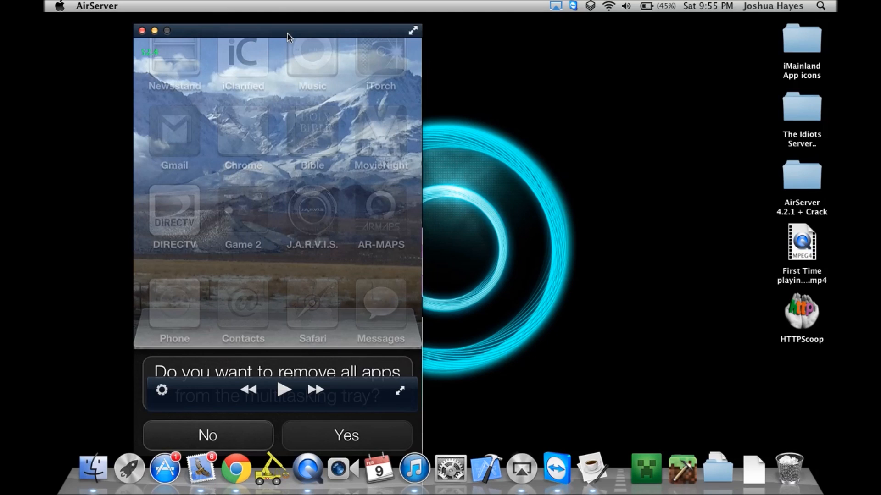
# Step: Dismiss the 'remove all apps from the multitasking tray' dialog
pyautogui.click(208, 435)
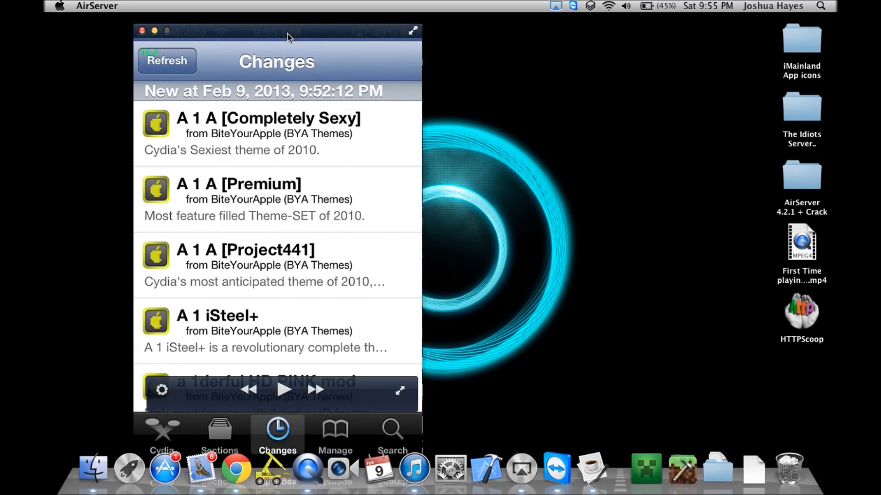
# Step: Return from Cydia to the home screen and launch Safari from the dock
pyautogui.scroll(-3)
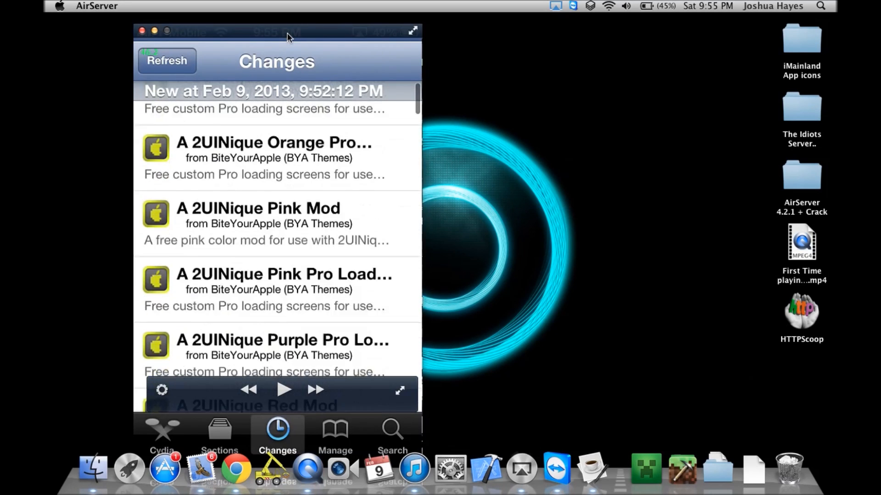
pyautogui.click(162, 432)
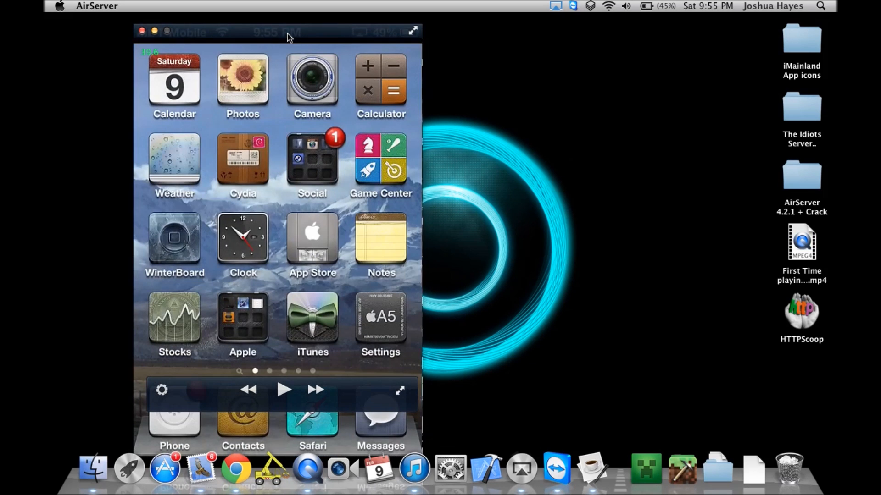
pyautogui.click(312, 417)
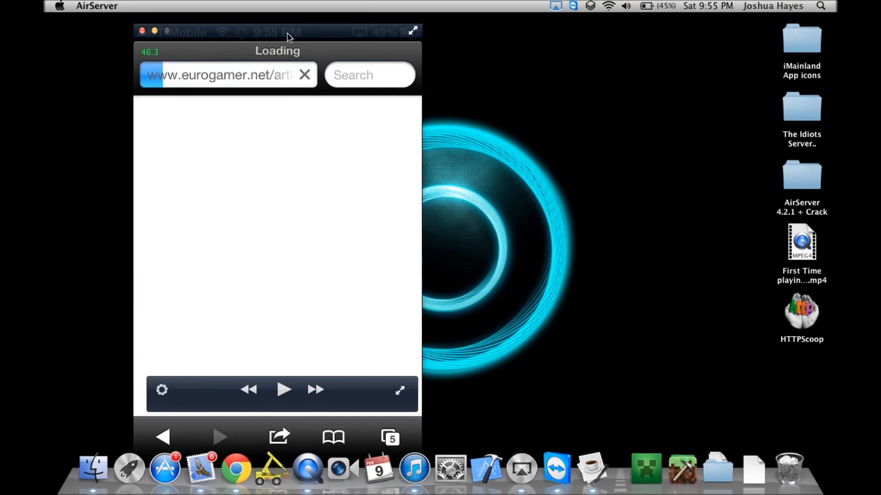
# Step: Google 'evasaion jail' in Safari, decline the location alert and open the official evasi0n result
pyautogui.click(369, 74)
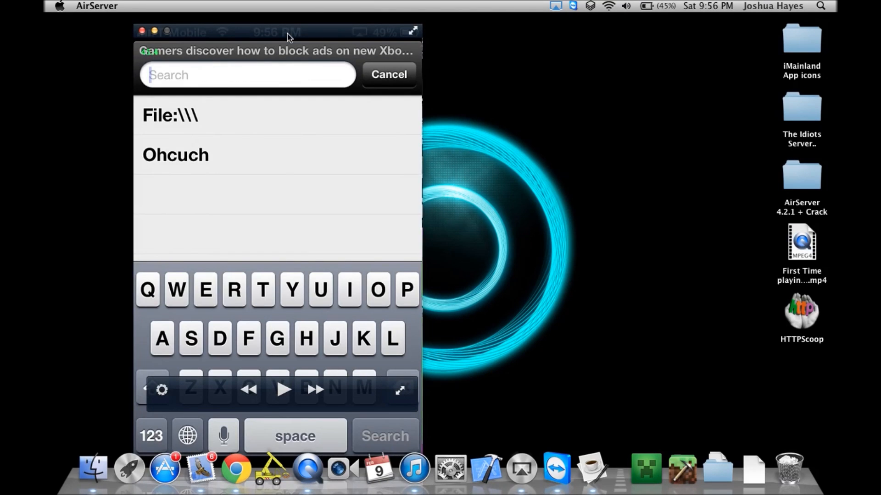
pyautogui.write('eva')
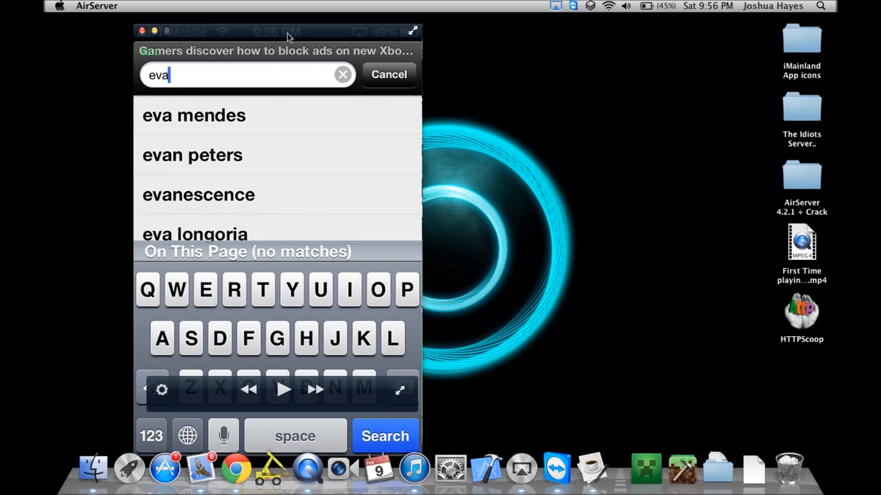
pyautogui.write('saion jail')
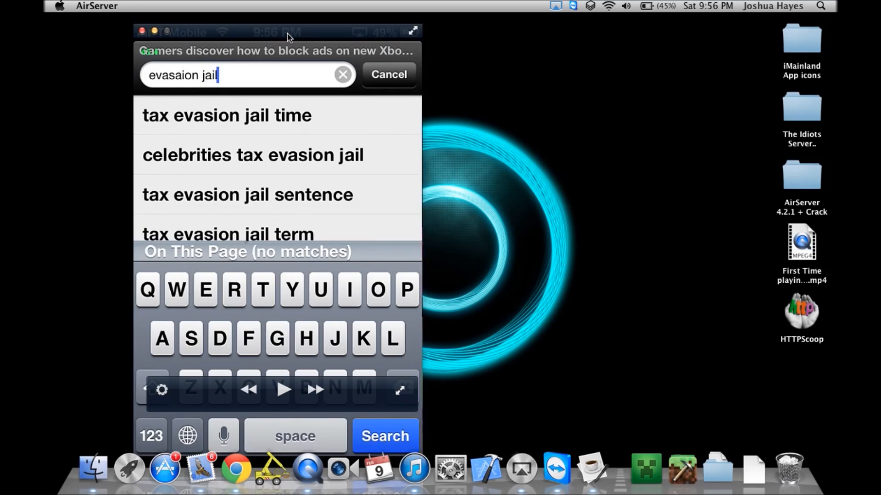
pyautogui.click(384, 436)
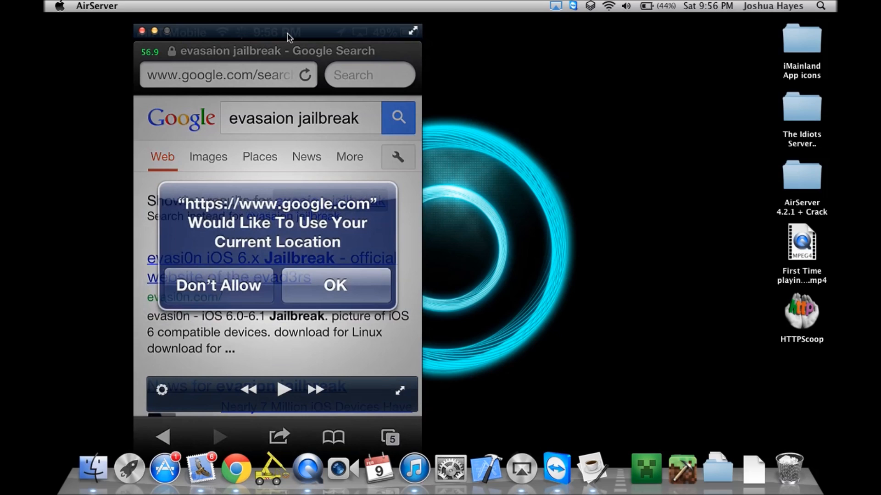
pyautogui.click(218, 286)
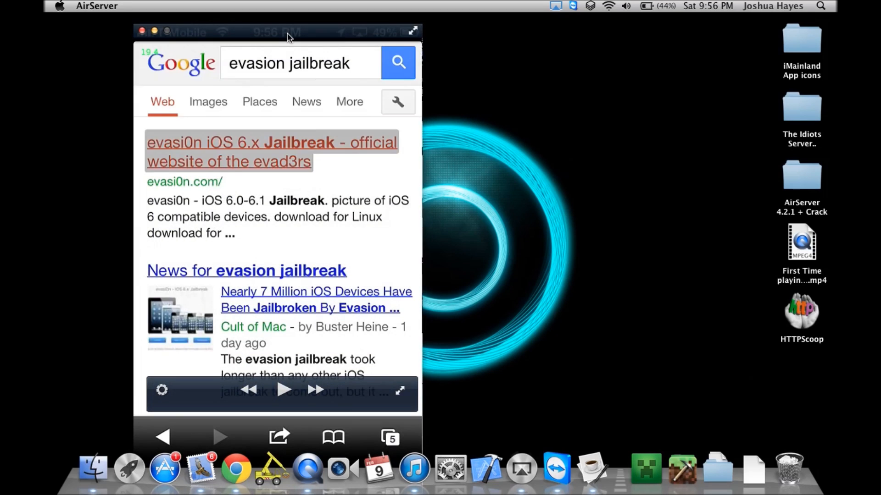
pyautogui.click(271, 152)
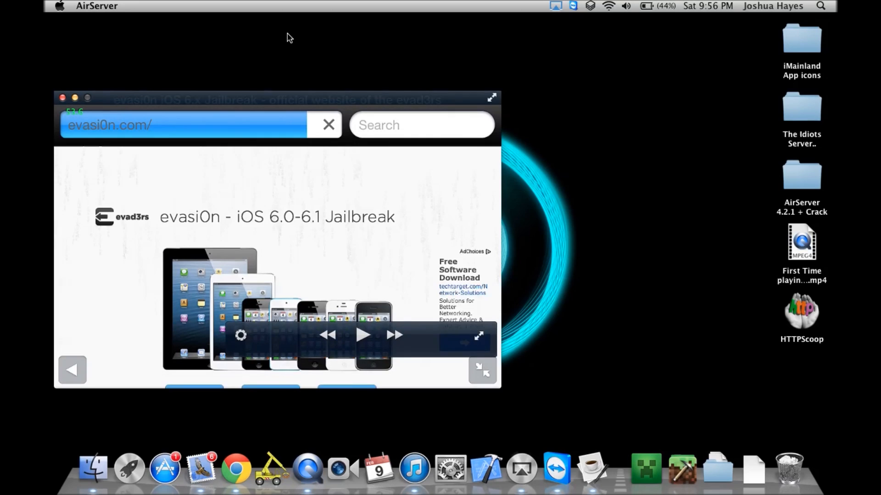
# Step: Scroll the evasi0n page to its platform downloads and mirrors, then search Spotlight for 'eva'
pyautogui.scroll(-3)
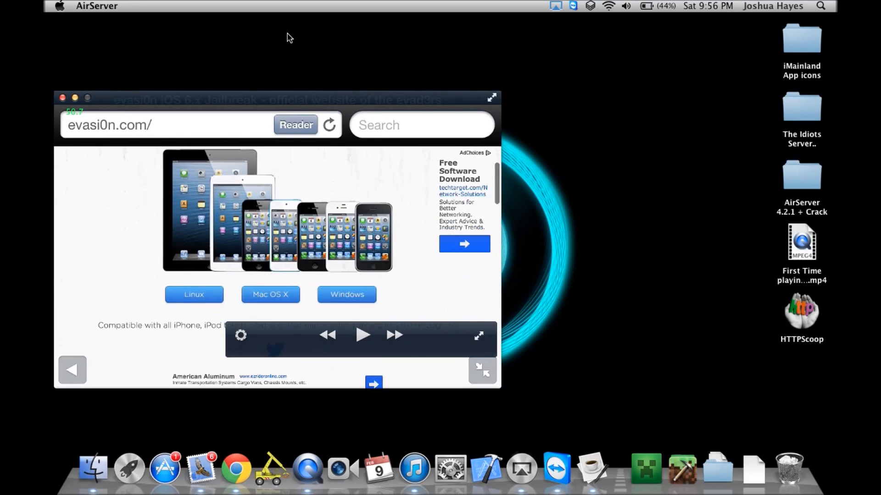
pyautogui.scroll(-3)
pyautogui.write('e')
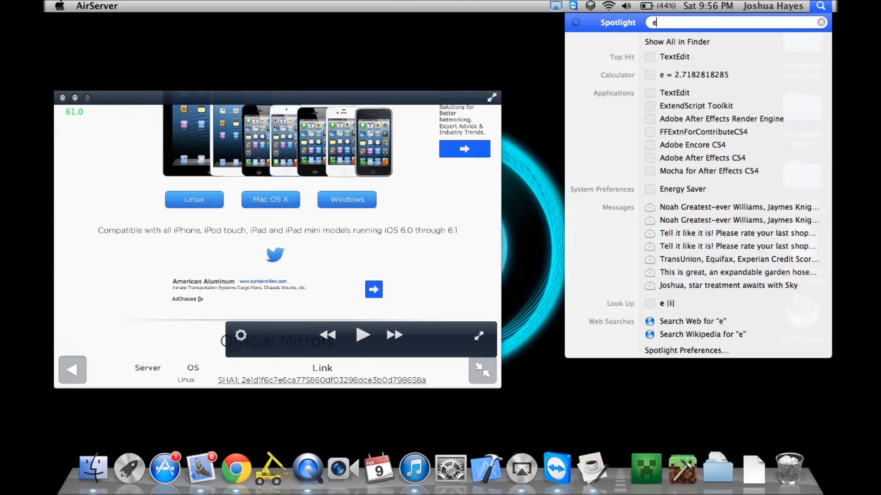
pyautogui.write('va')
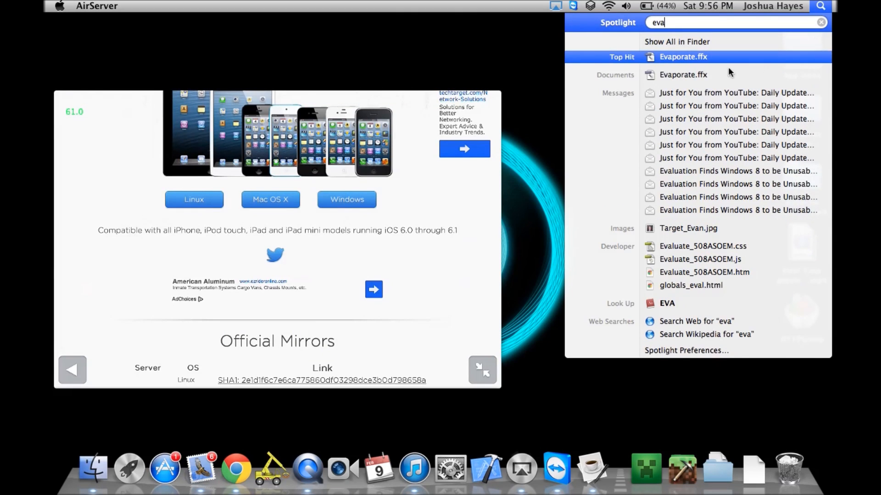